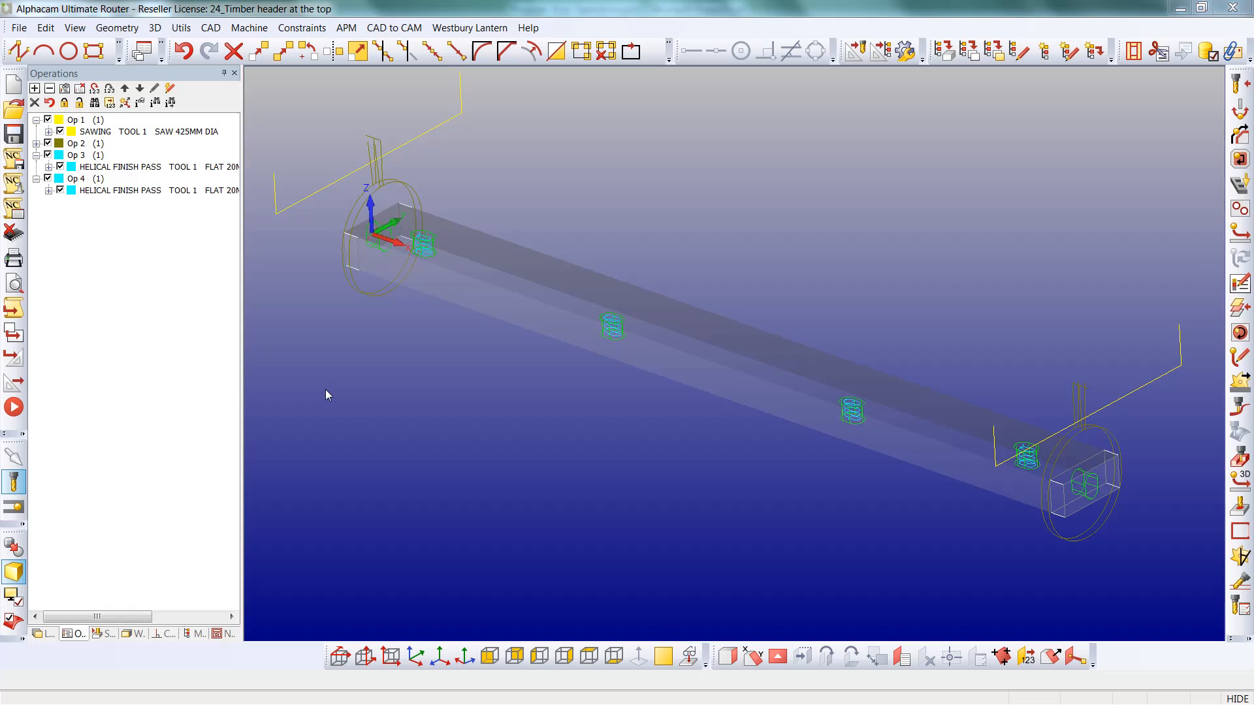
mouse_move(344, 392)
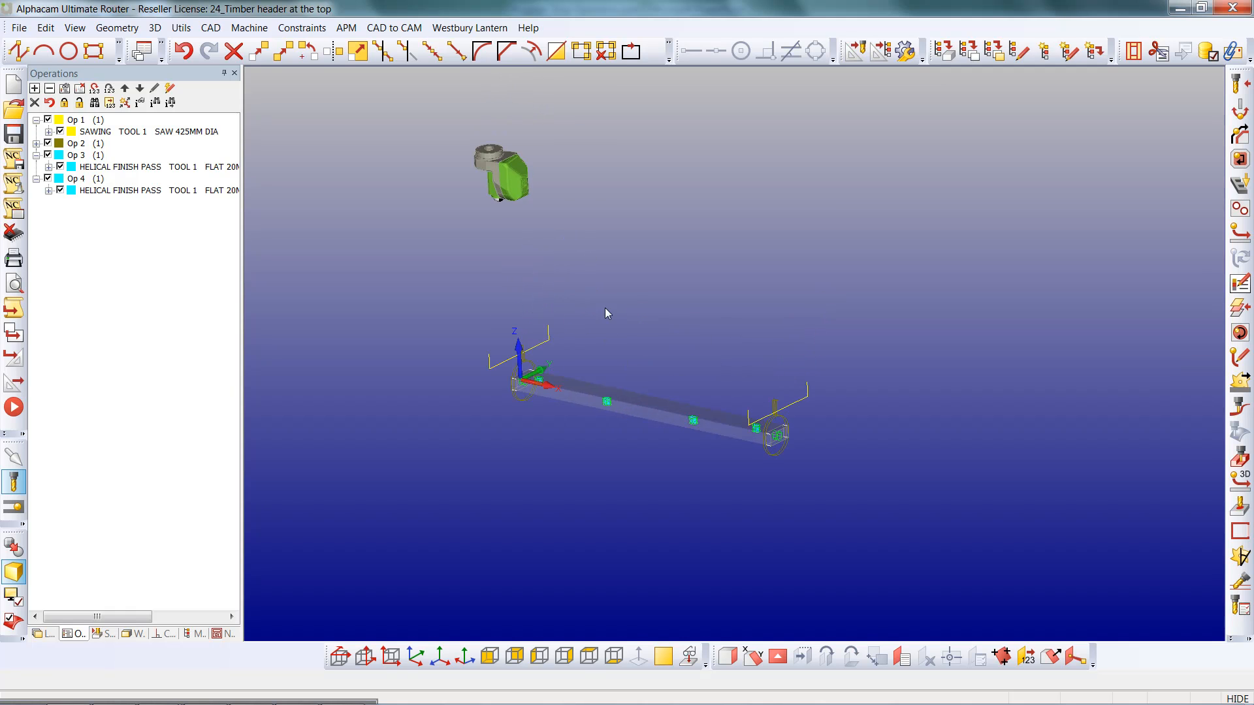
mouse_move(615, 407)
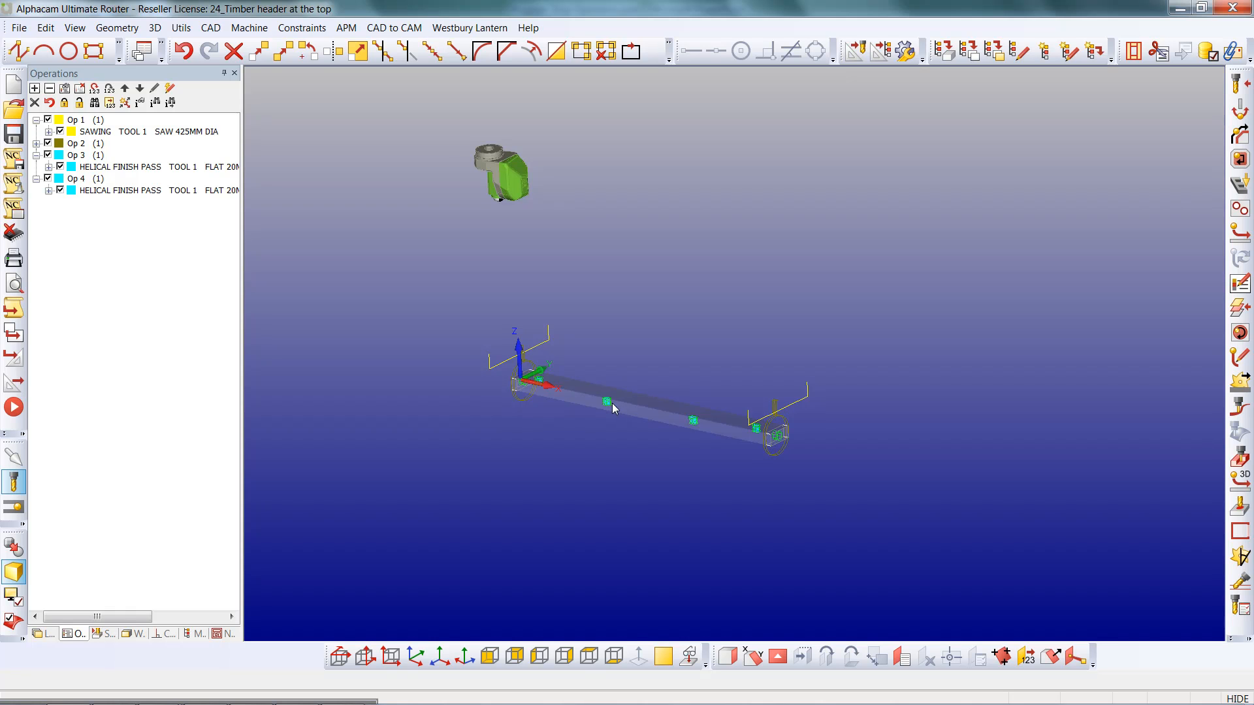
mouse_move(612, 416)
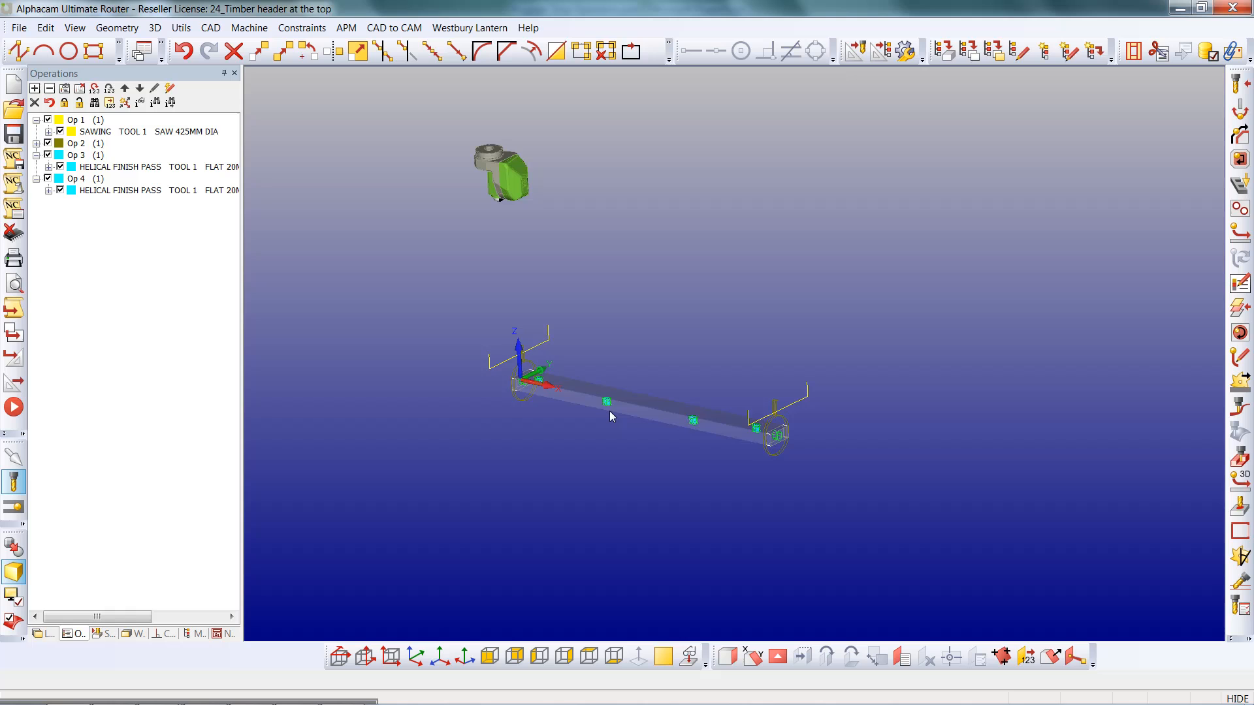
mouse_move(601, 421)
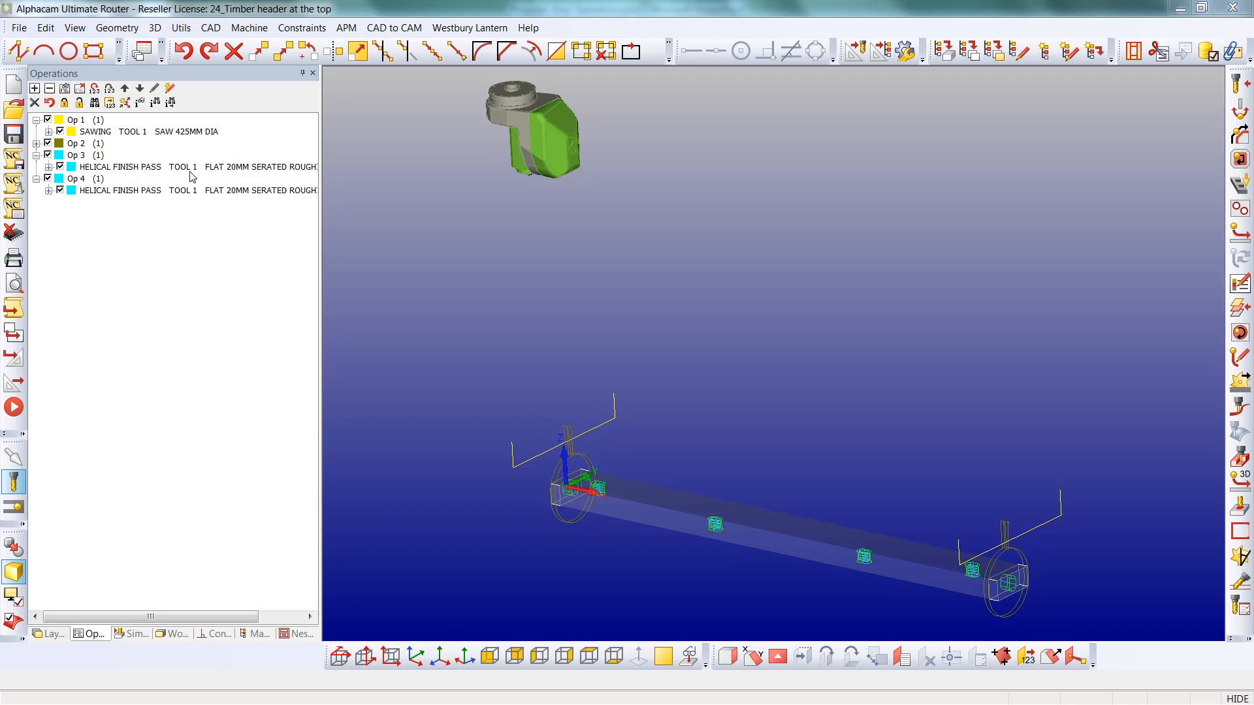
Insert a Program Stop and move it up to fourth, ahead of the helical finish.
left_click(248, 27)
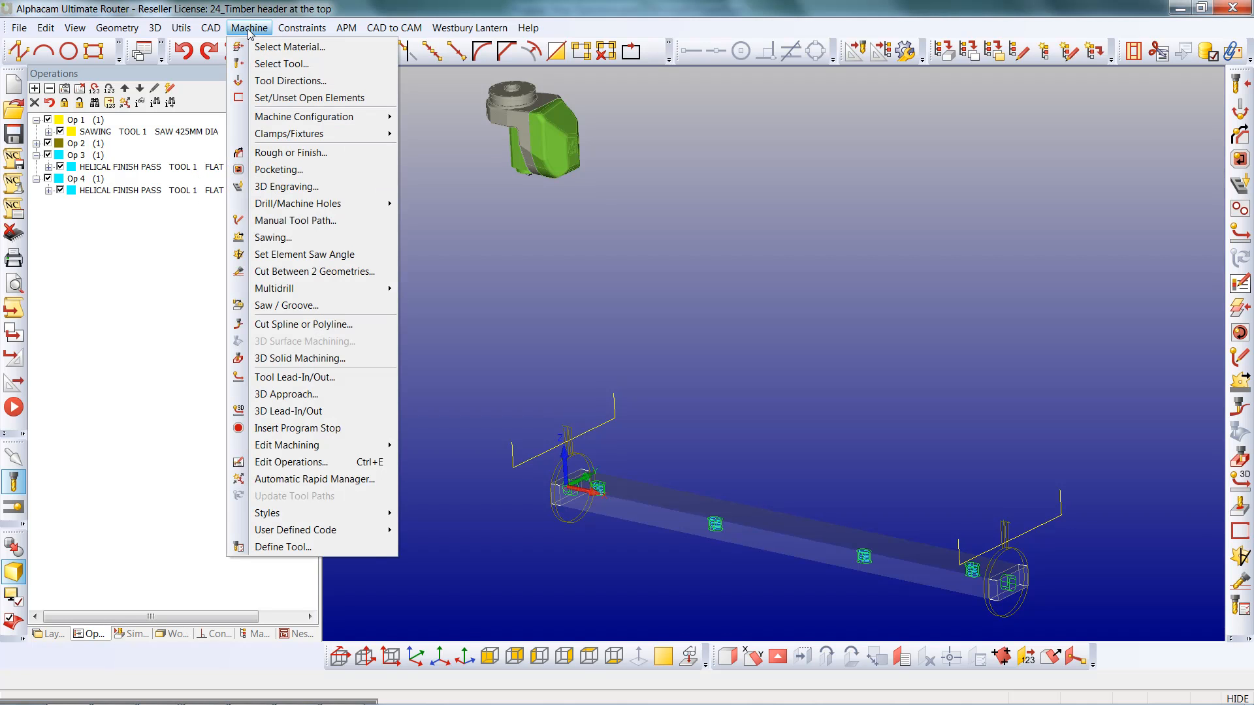
mouse_move(295, 530)
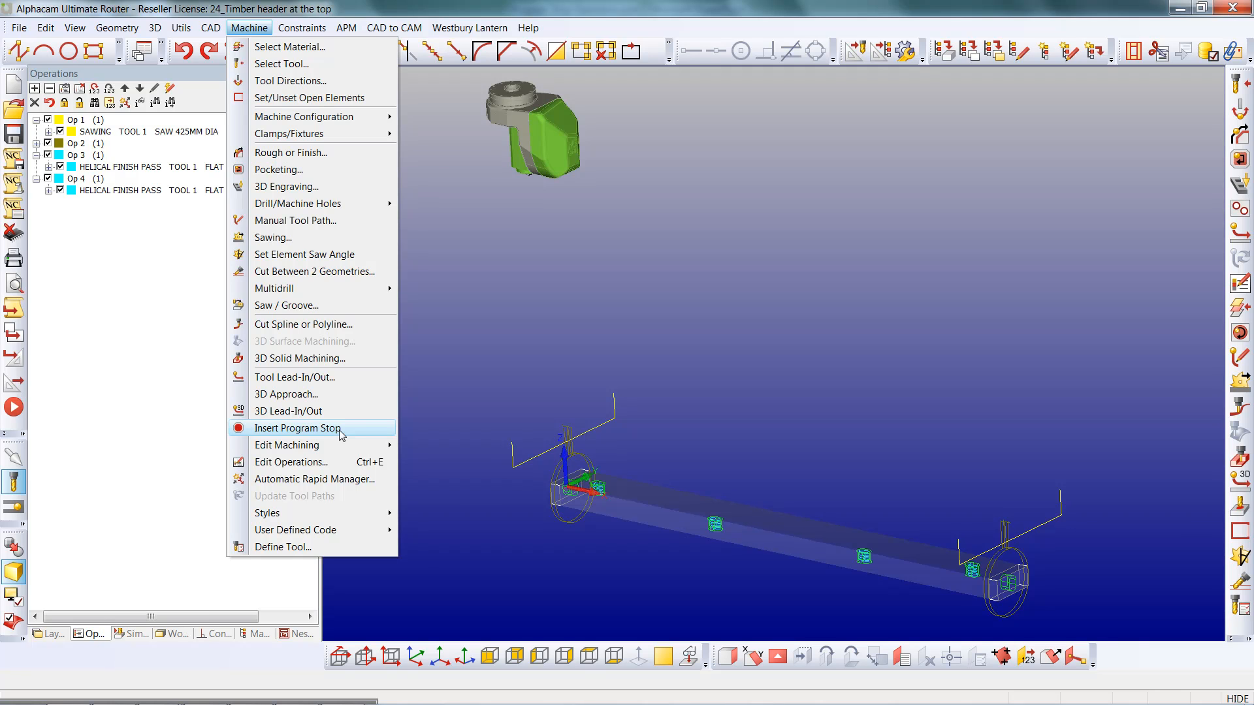
left_click(297, 428)
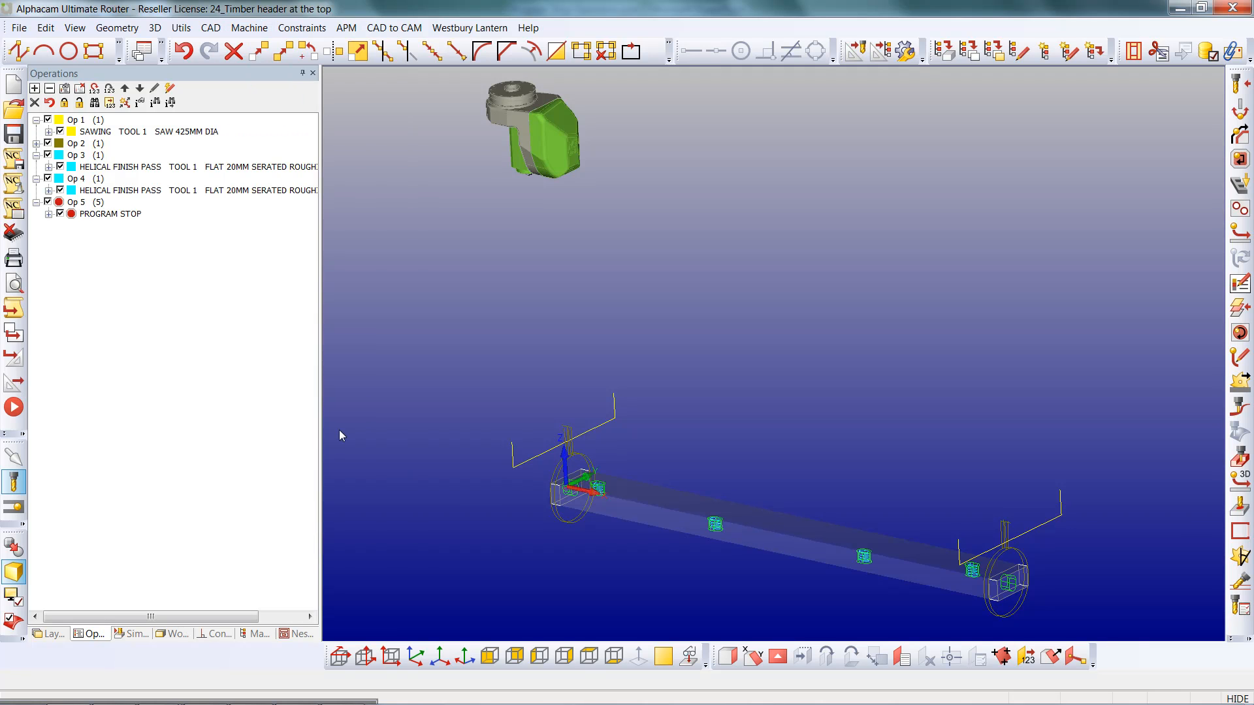
left_click(76, 202)
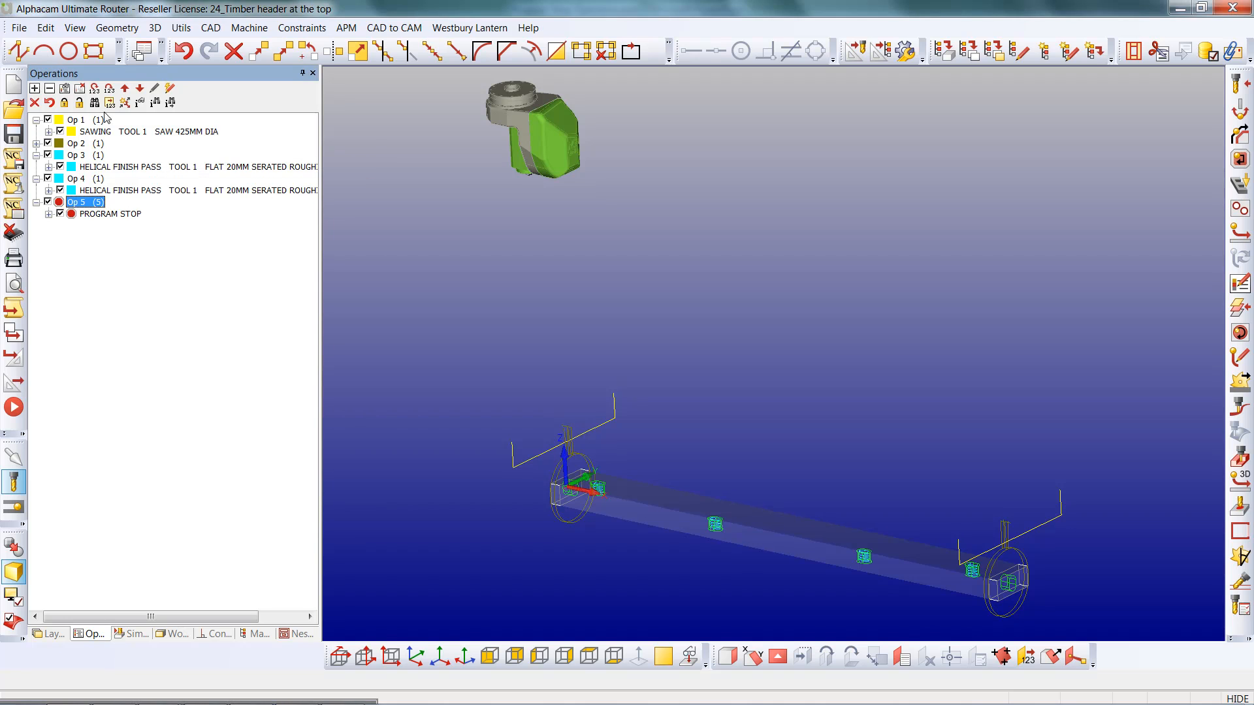
left_click(124, 88)
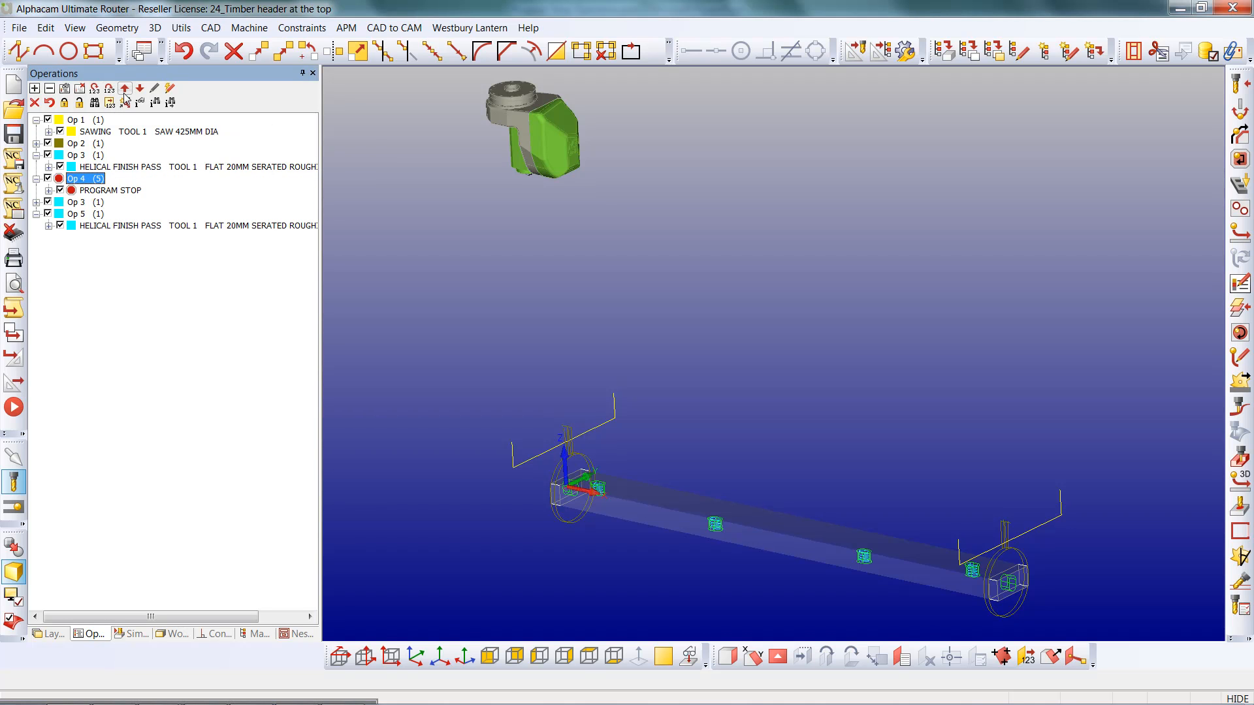
Give the PROGRAM STOP operation the note 'TURN PART' via Add/Edit Note.
right_click(104, 190)
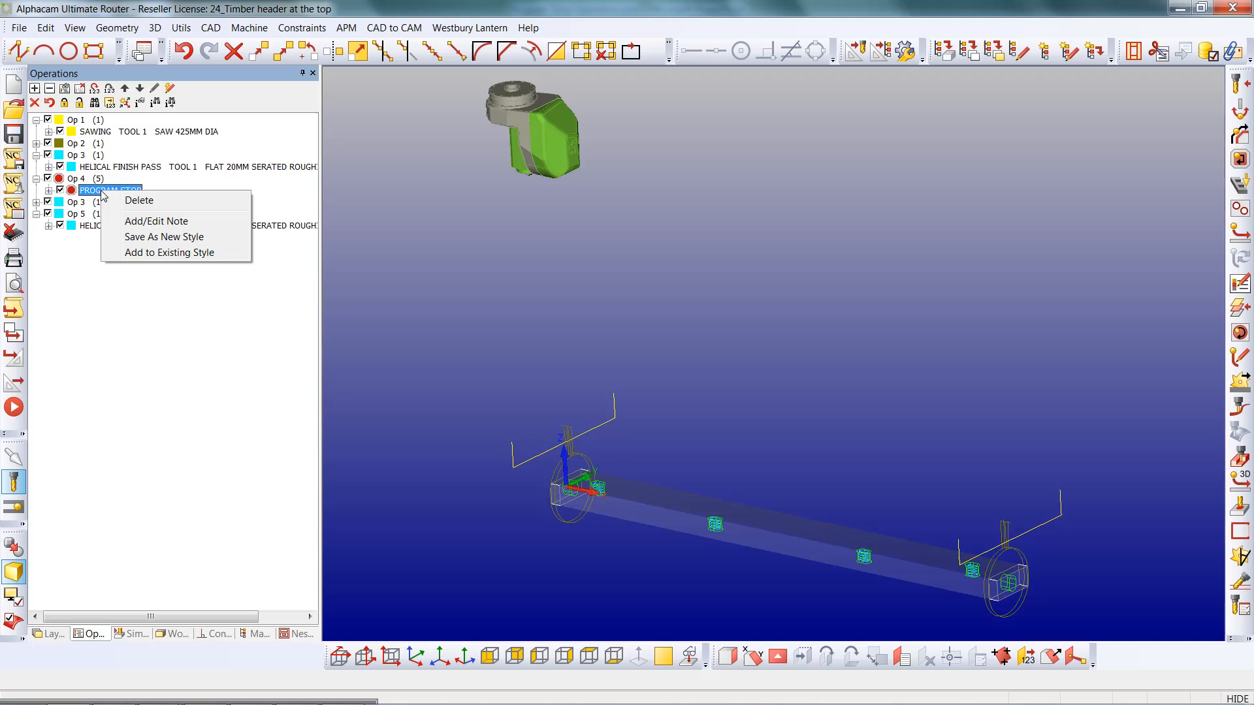
left_click(156, 221)
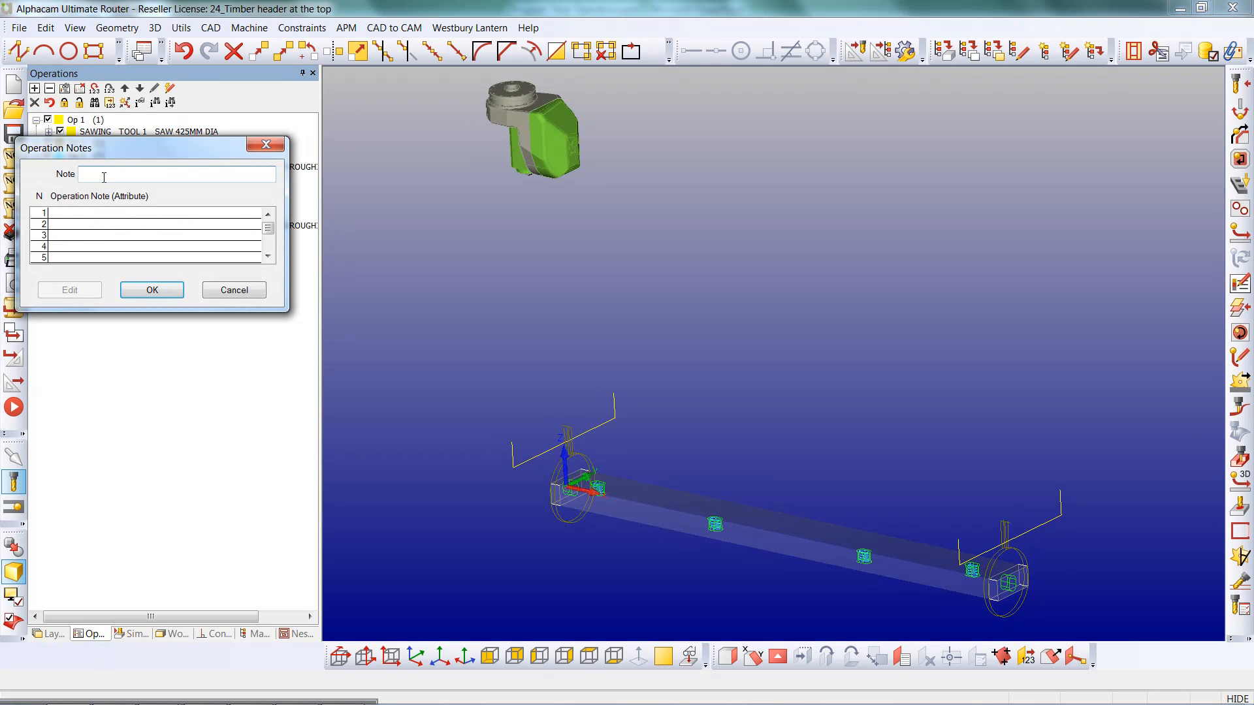
type("T")
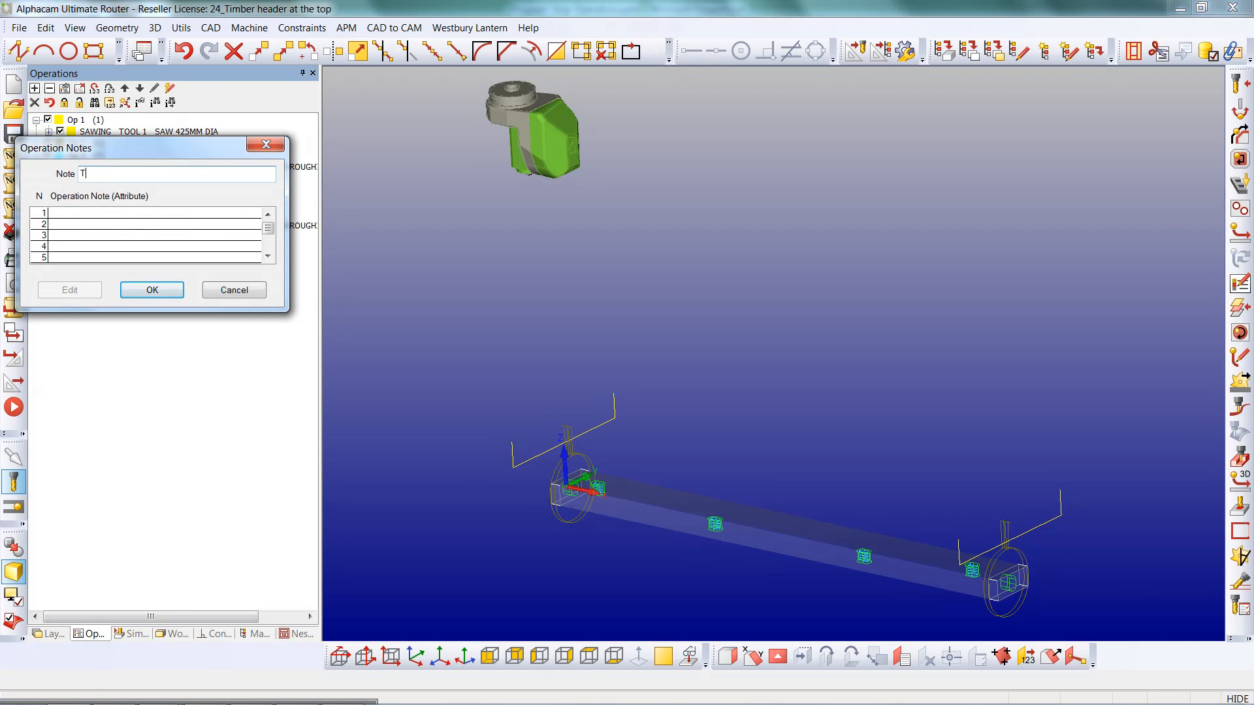
type("URN")
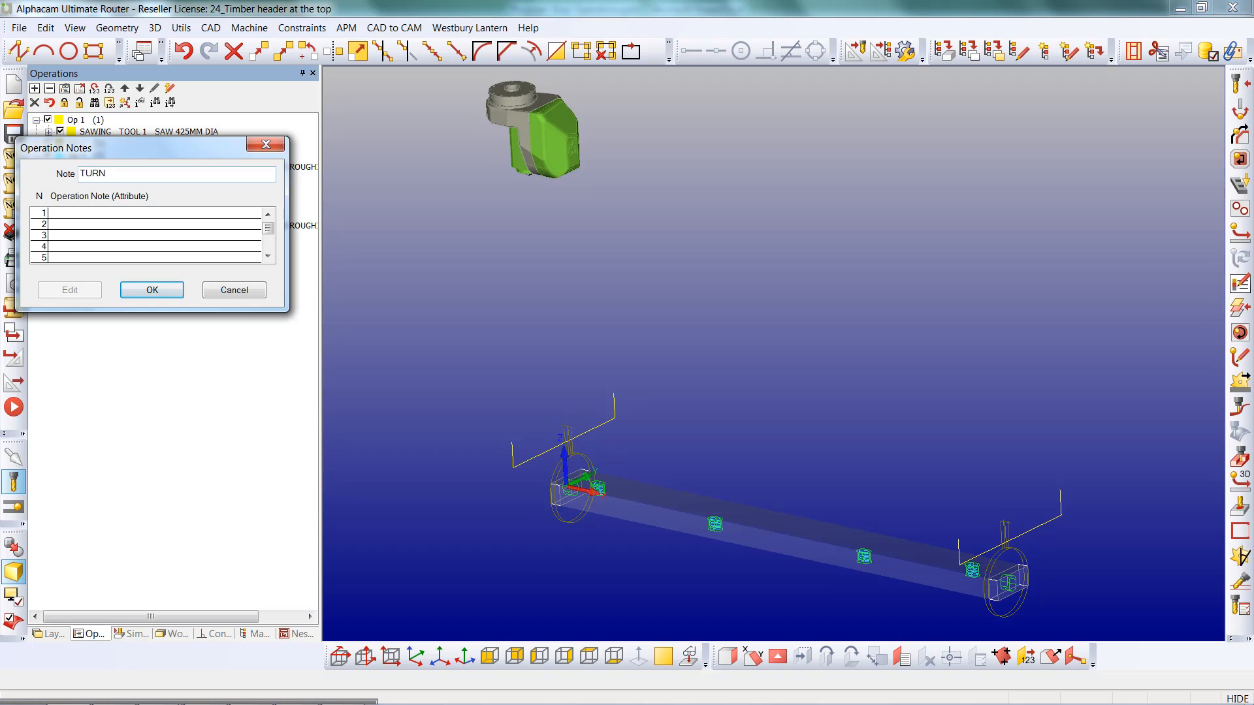
type("PART")
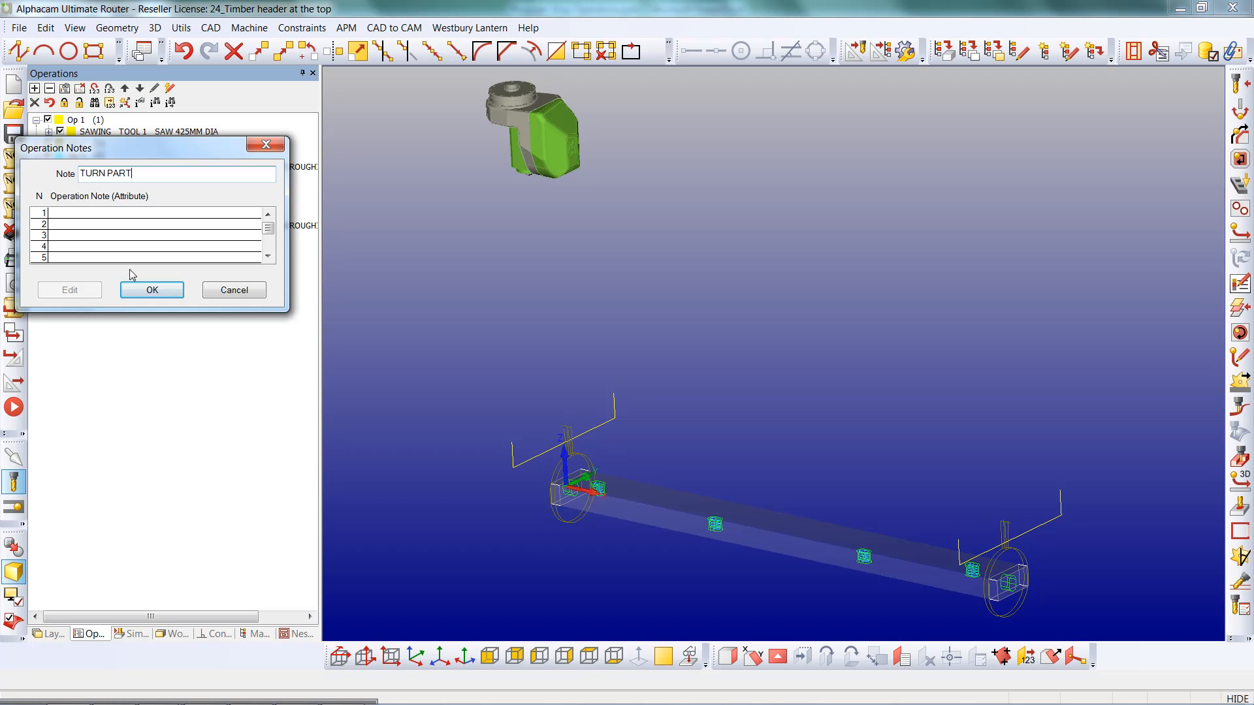
left_click(151, 290)
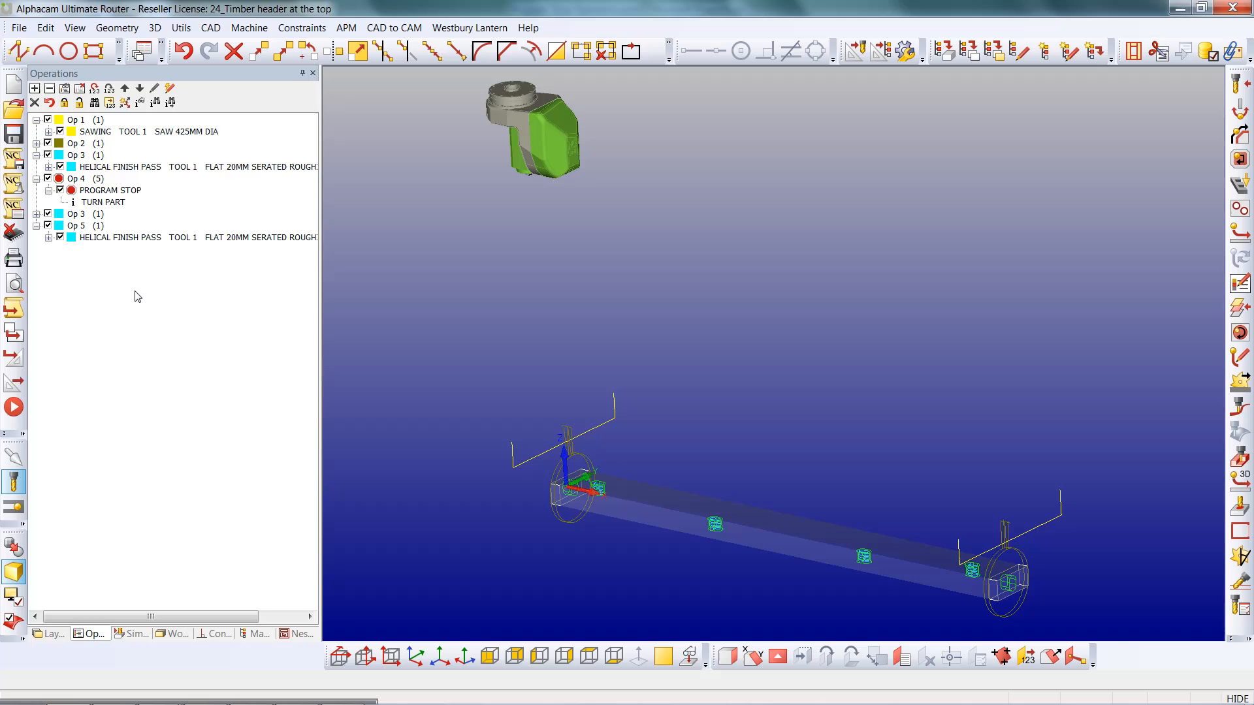
right_click(108, 190)
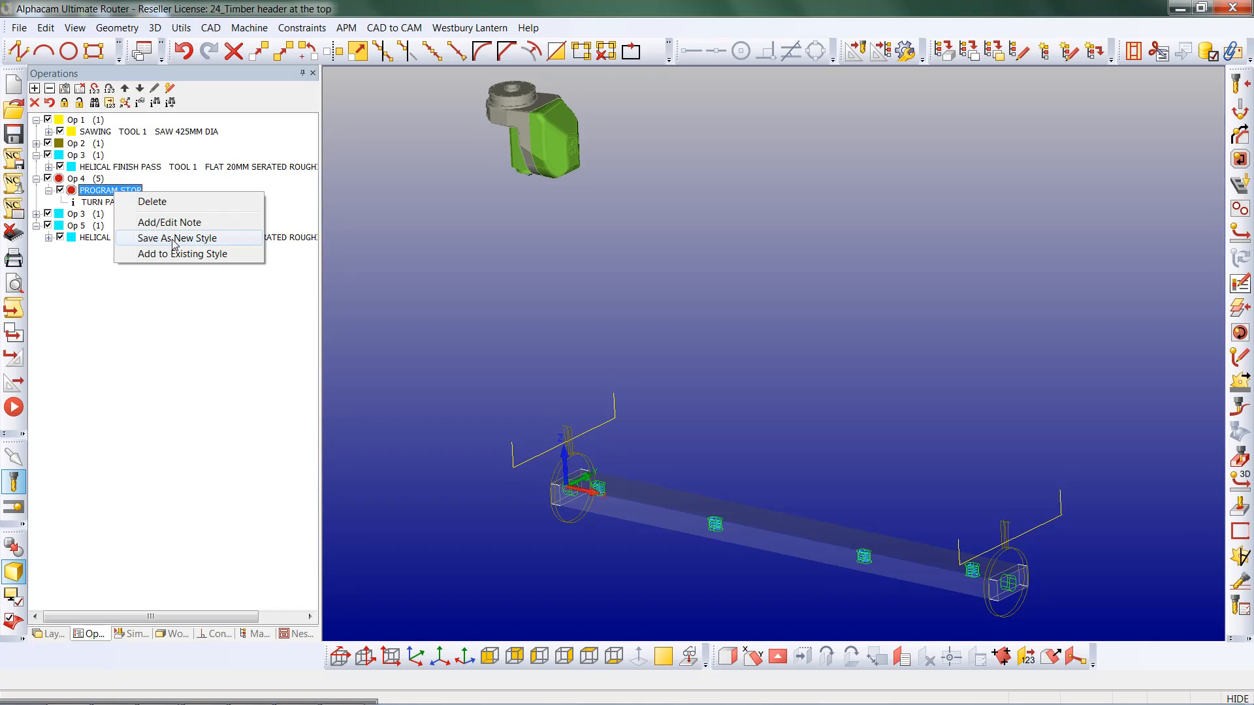
mouse_move(175, 246)
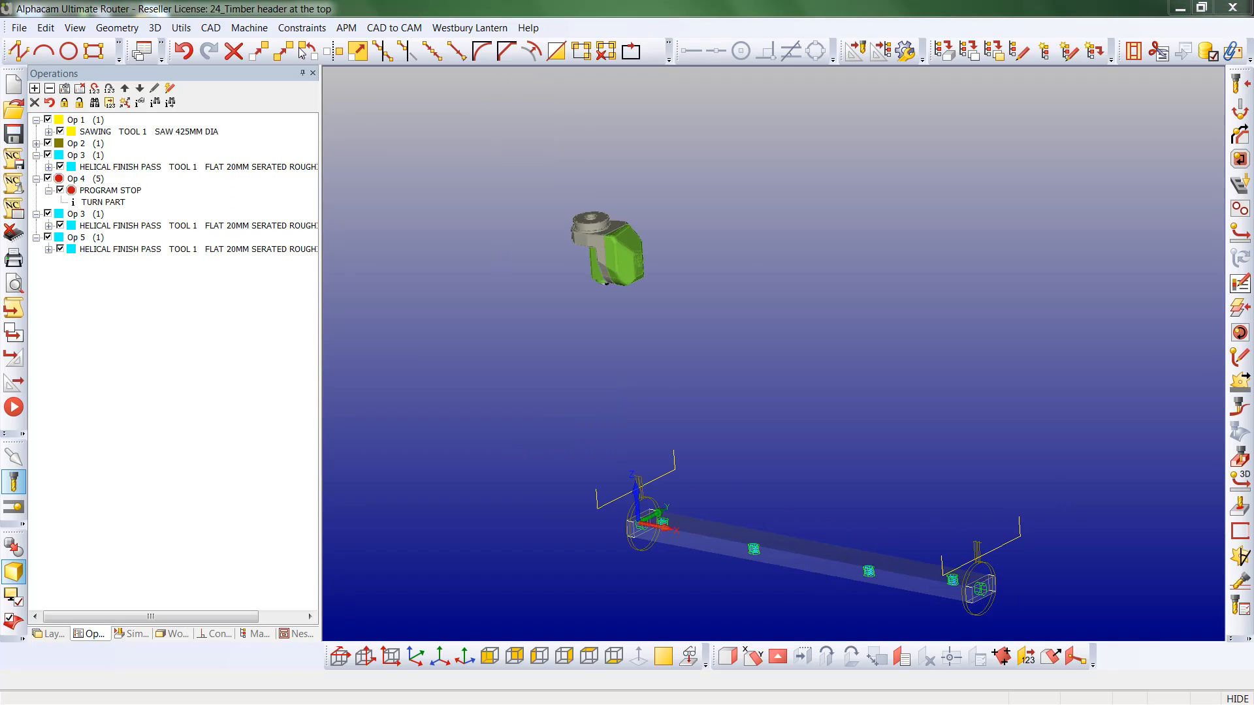
Rotate the beam's tool paths, fixing the angle and reaching the How Many Copies prompt.
left_click(307, 51)
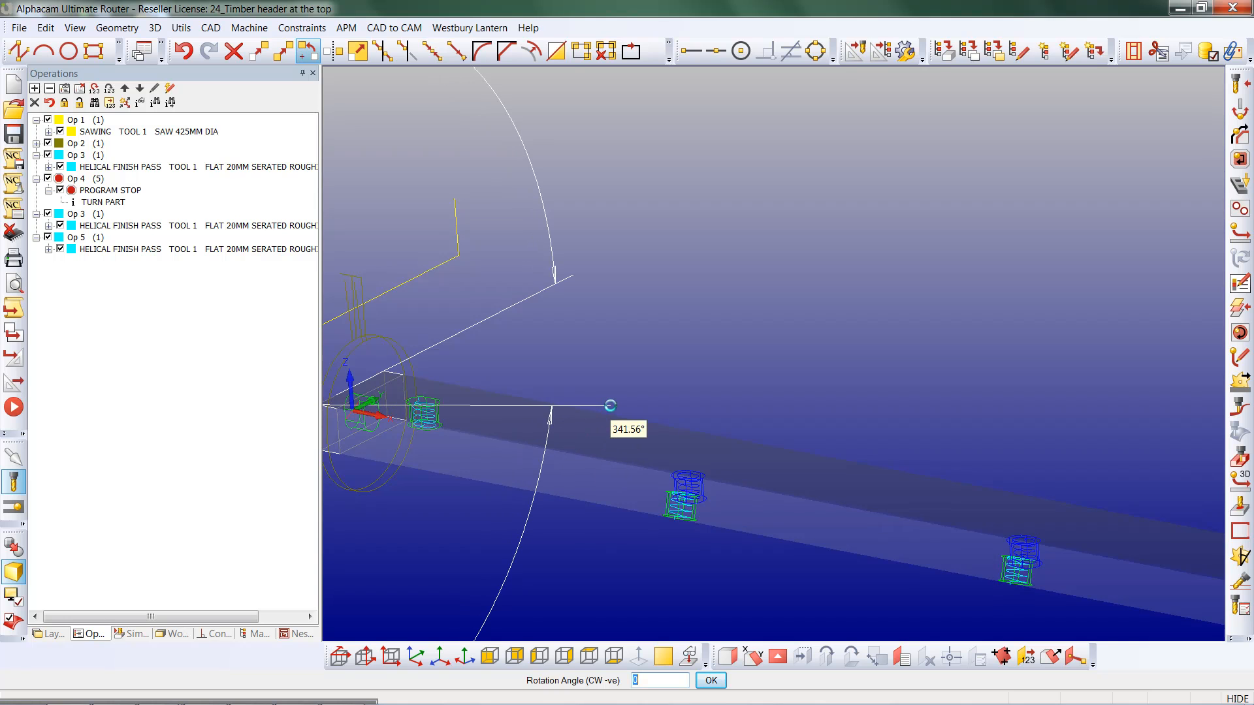
left_click(709, 680)
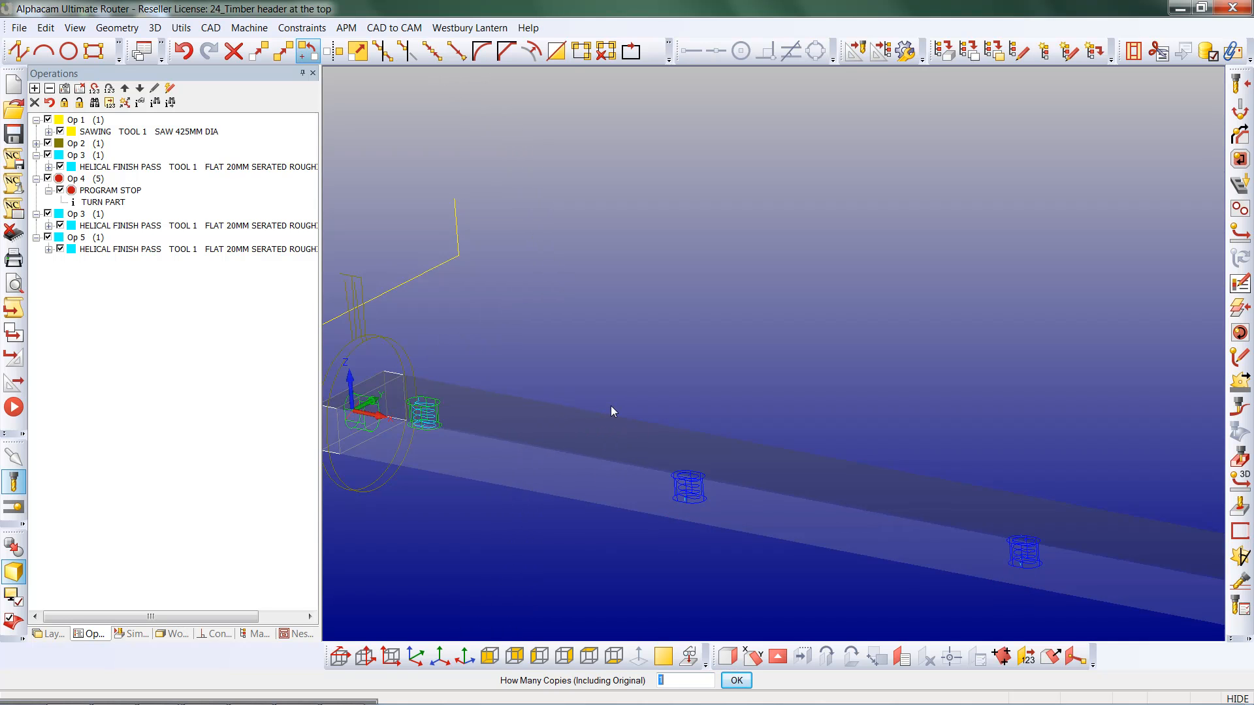
left_click(734, 680)
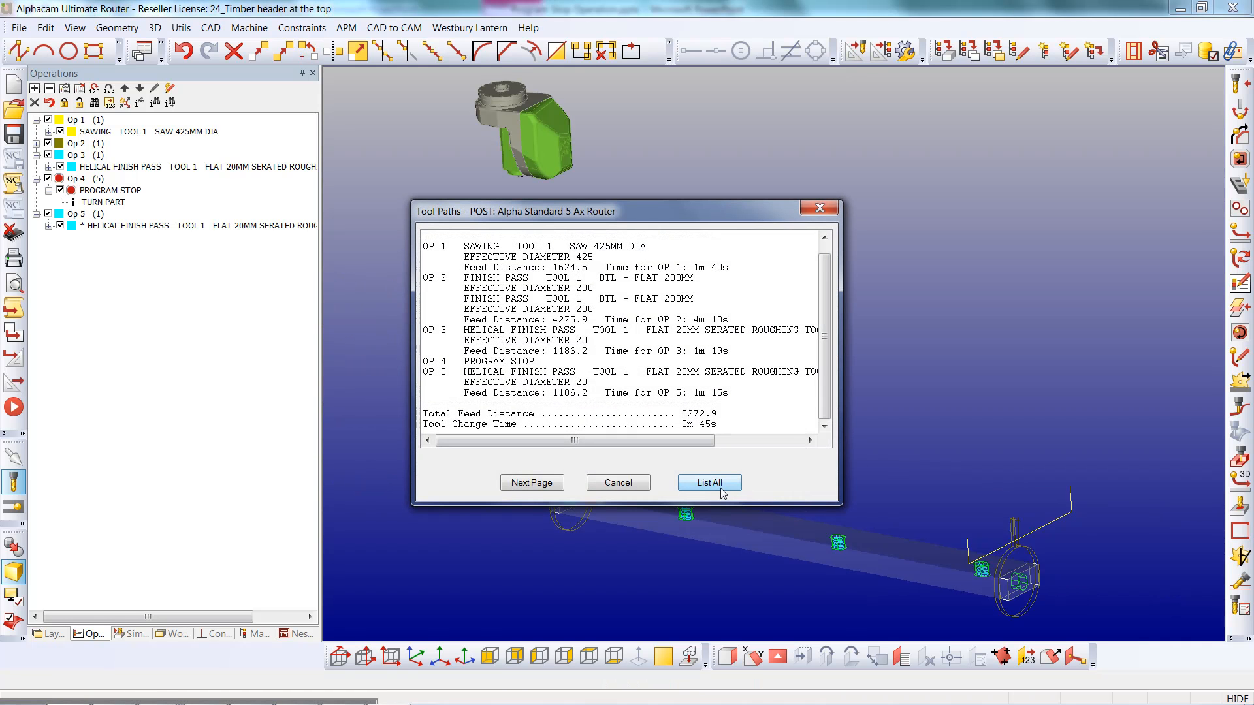
List all tool paths, which raises the '$135 Not Found in Post' message.
left_click(709, 482)
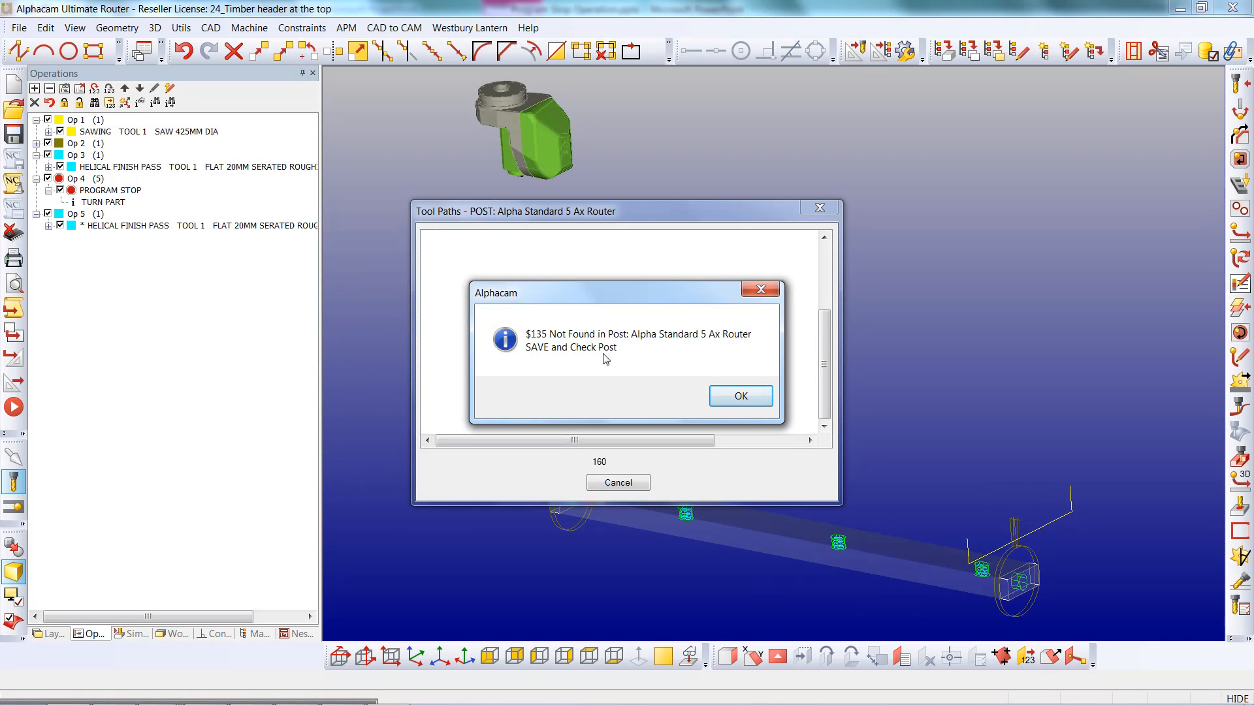
mouse_move(550, 347)
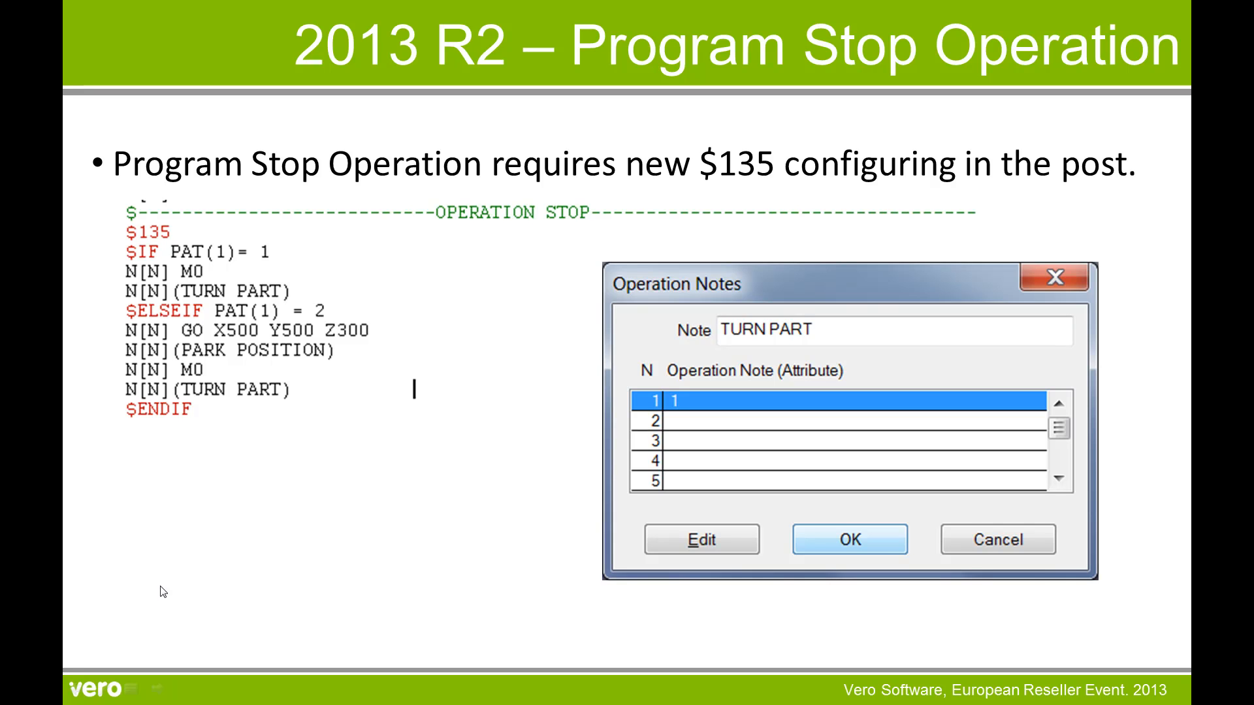
mouse_move(549, 572)
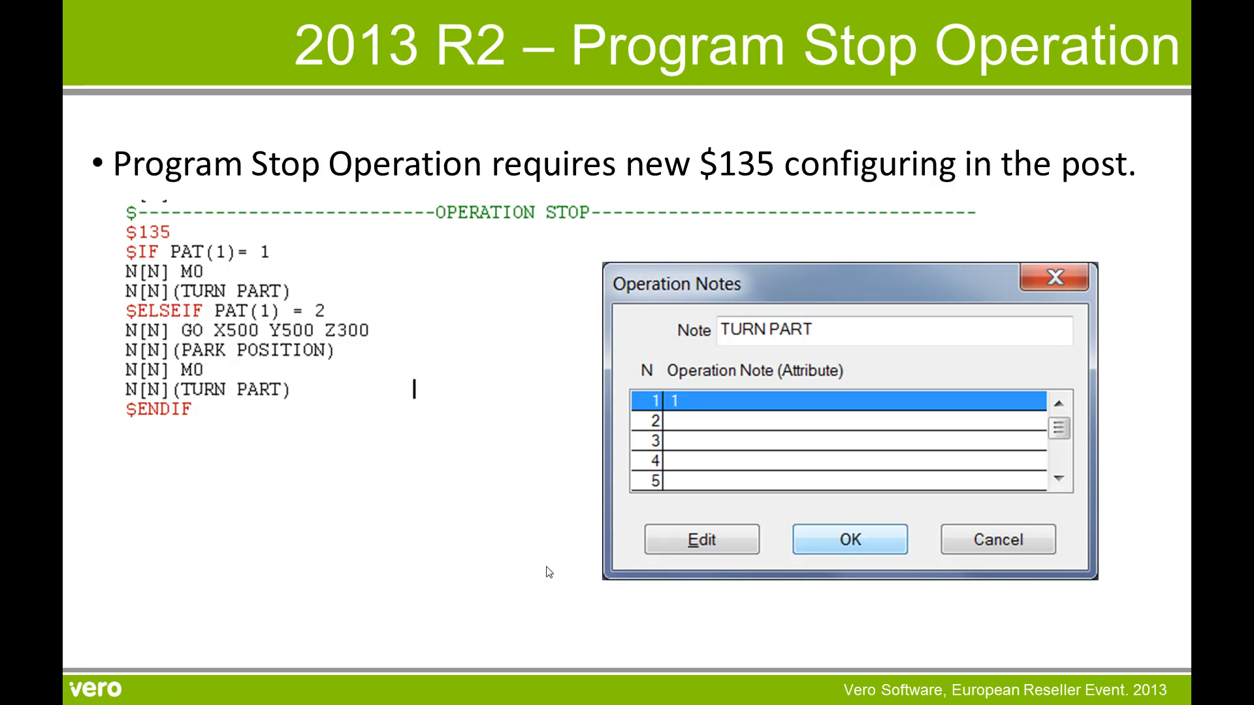
mouse_move(762, 384)
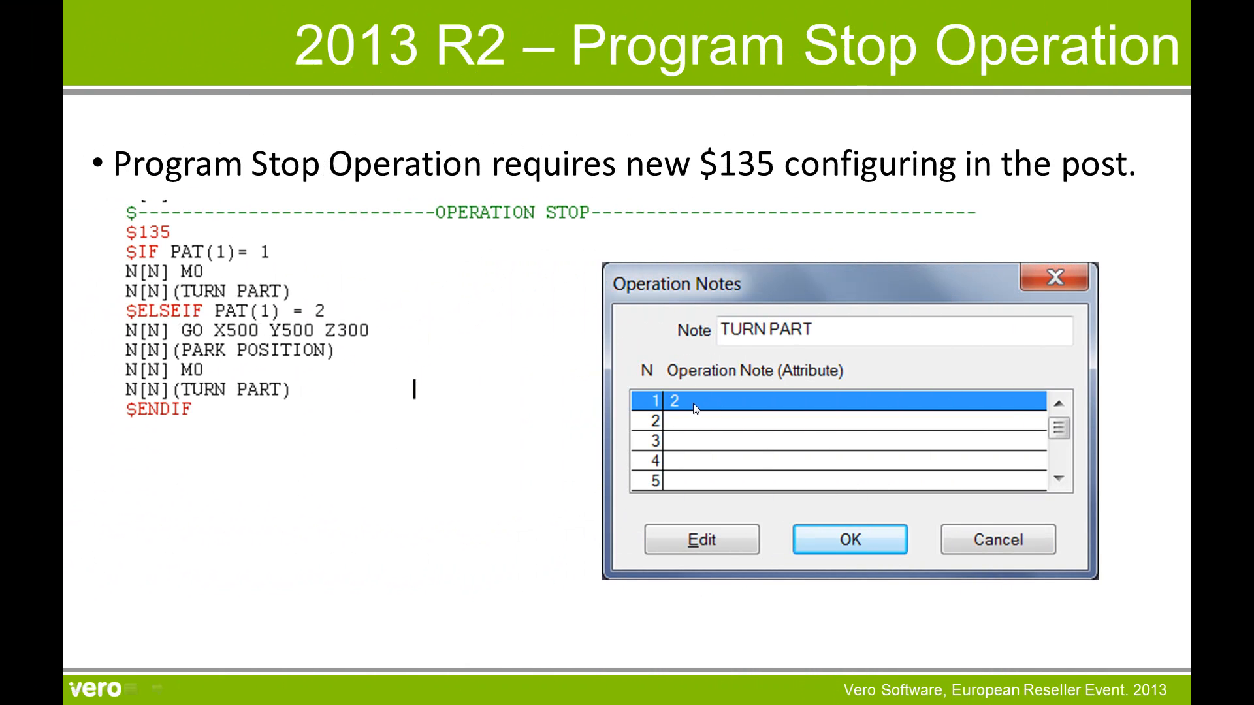
mouse_move(494, 481)
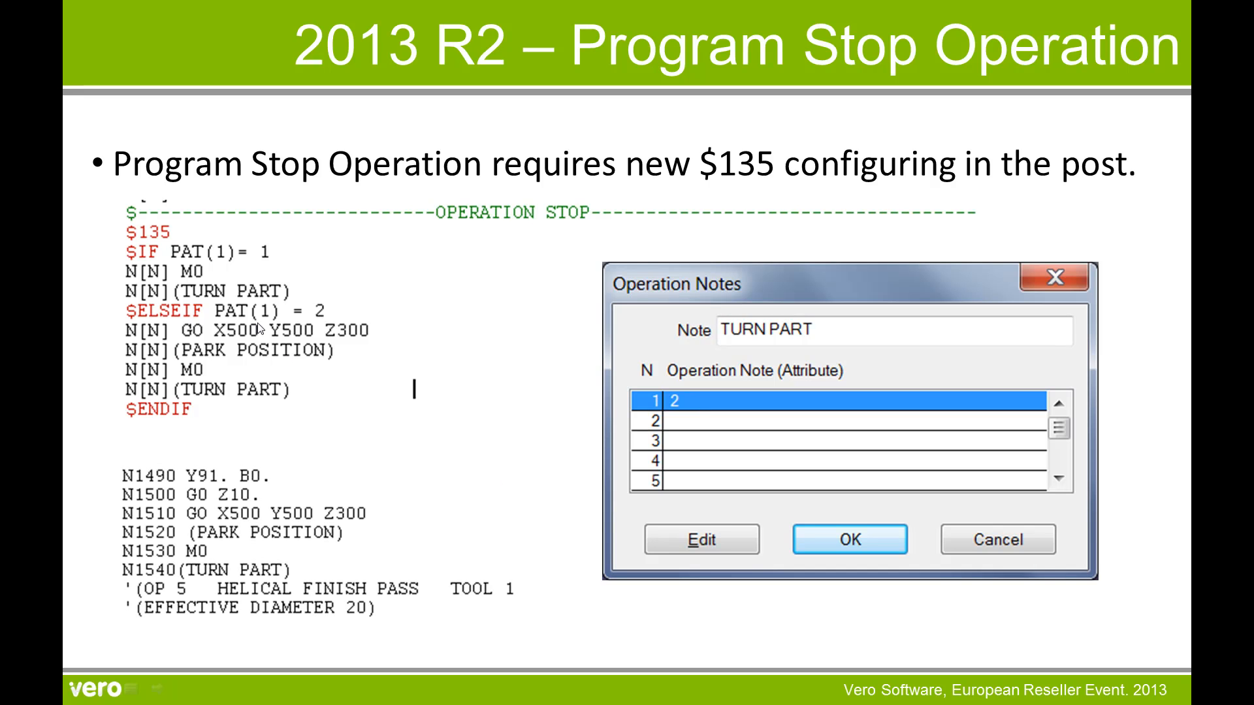
mouse_move(248, 531)
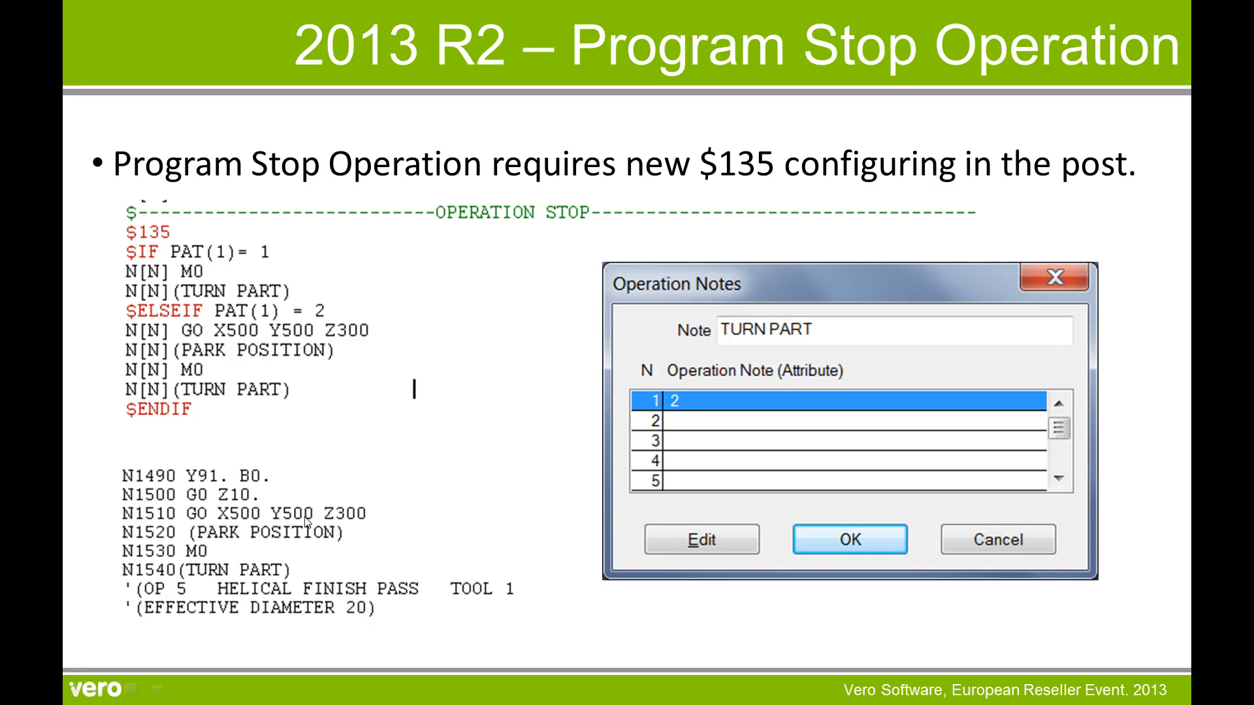
mouse_move(289, 535)
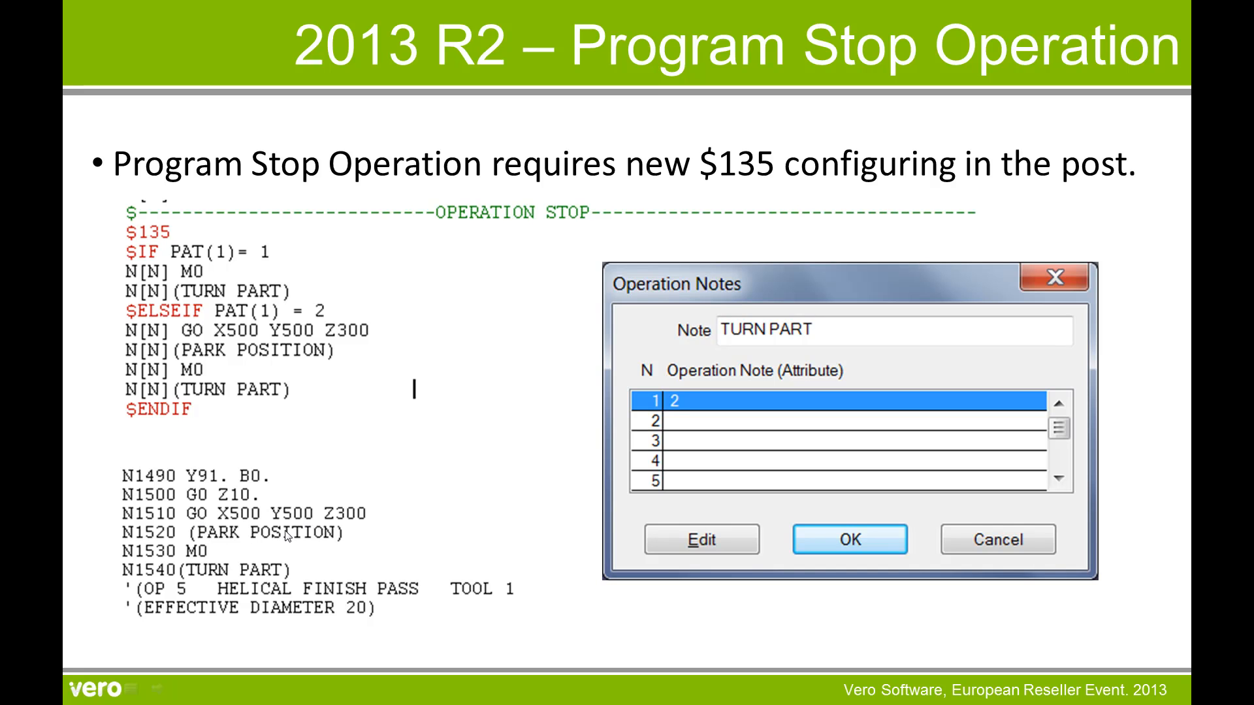
mouse_move(259, 572)
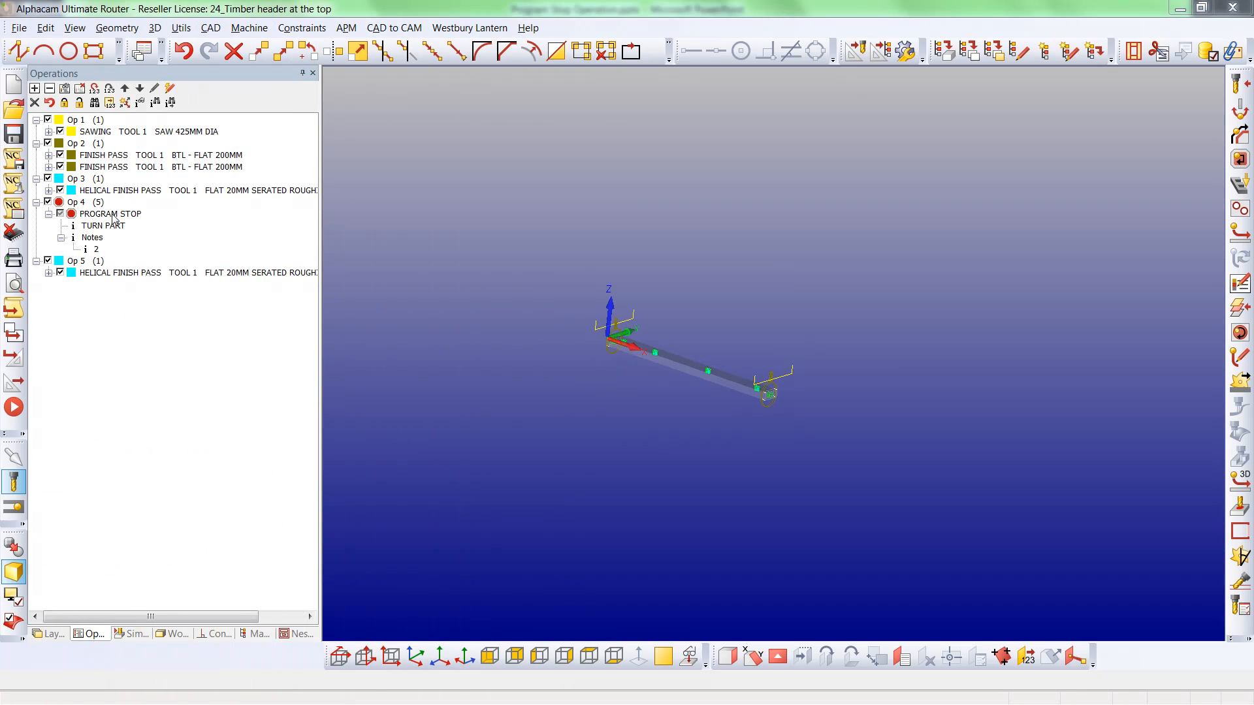
Open the program stop's notes and edit attribute row 1, value 2.
double_click(102, 224)
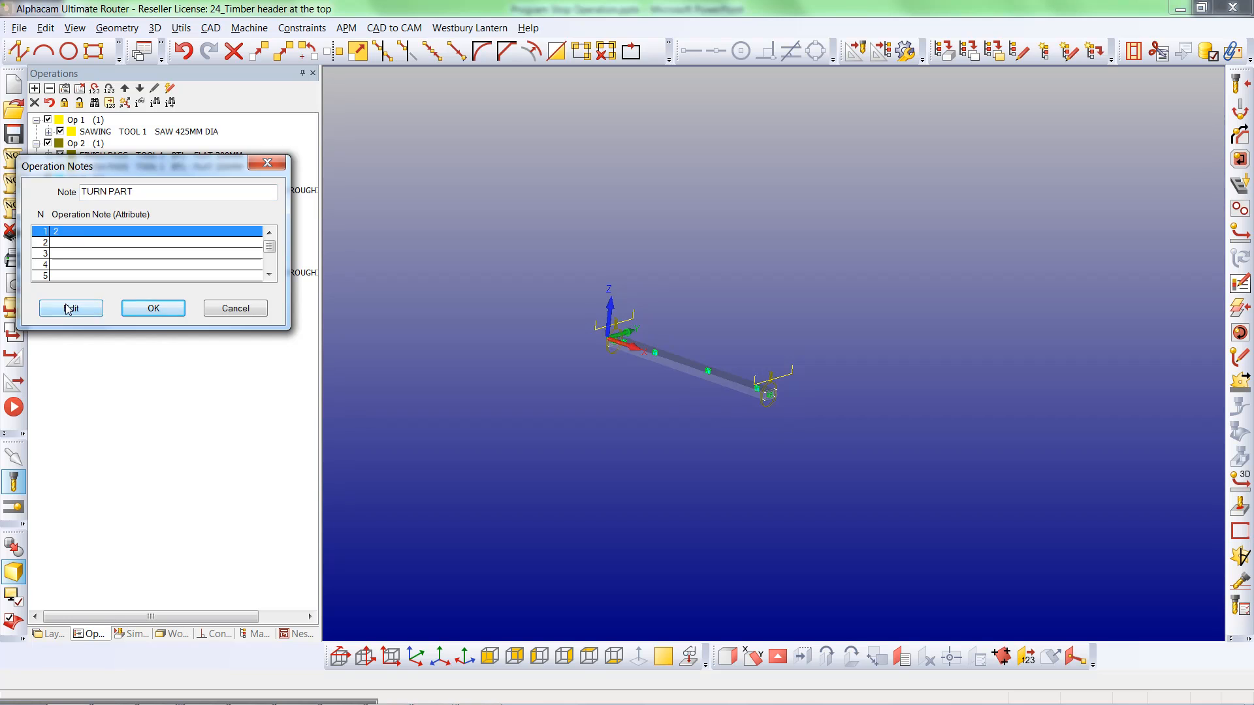
left_click(71, 308)
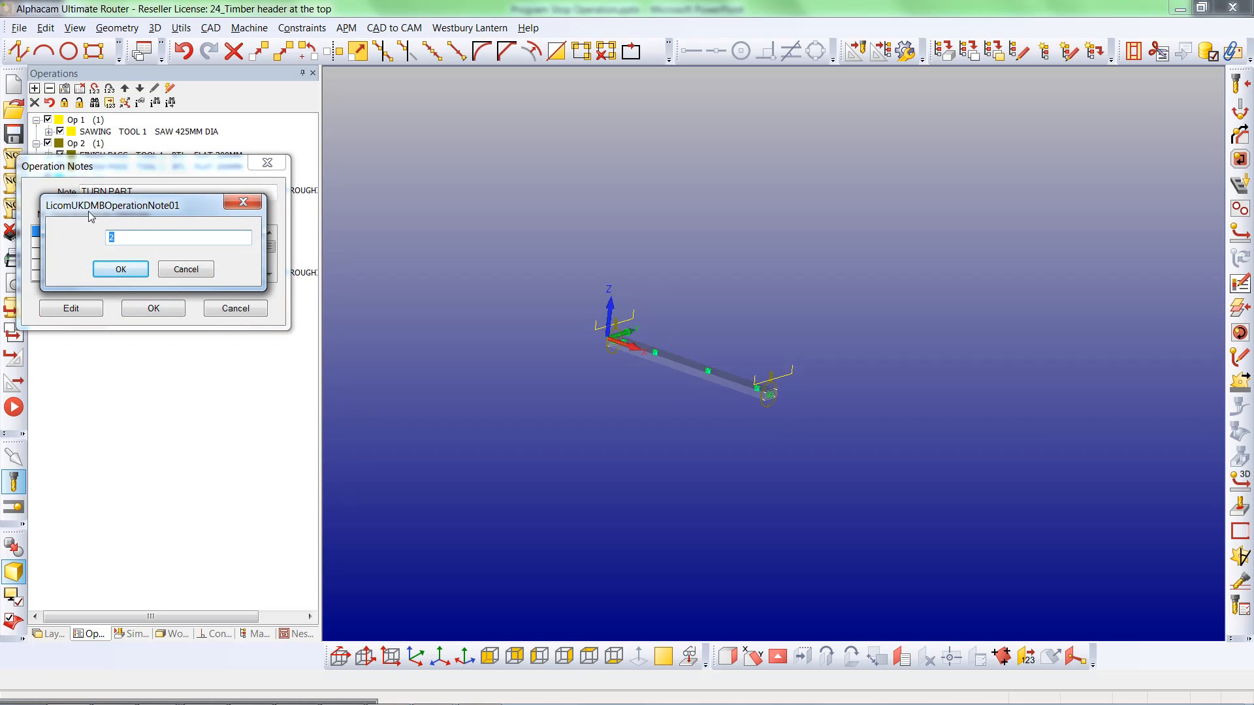